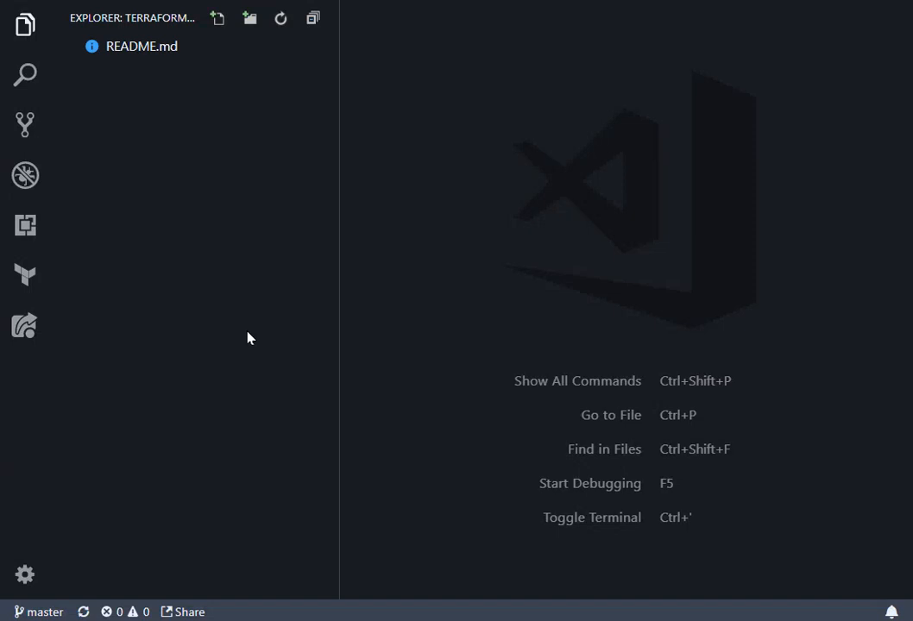
{"action": "mouse_move", "coordinate": [149, 83]}
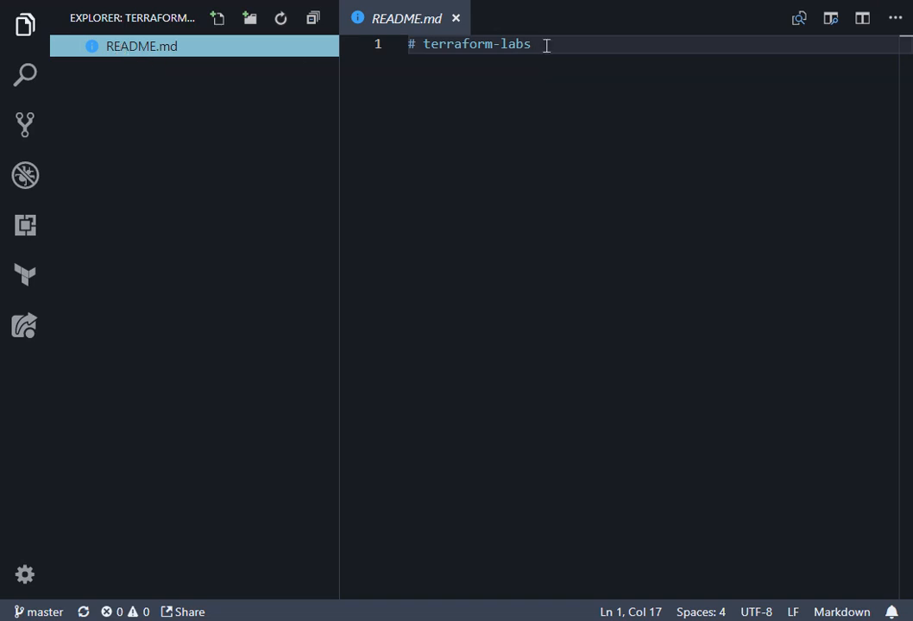
{"action": "key", "text": "Enter"}
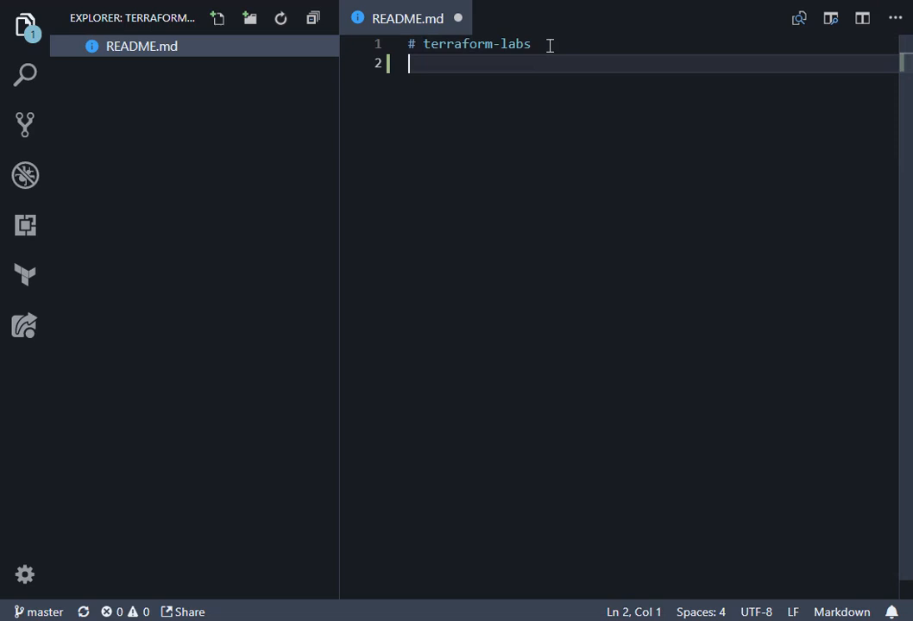
{"action": "type", "text": "Lab fi"}
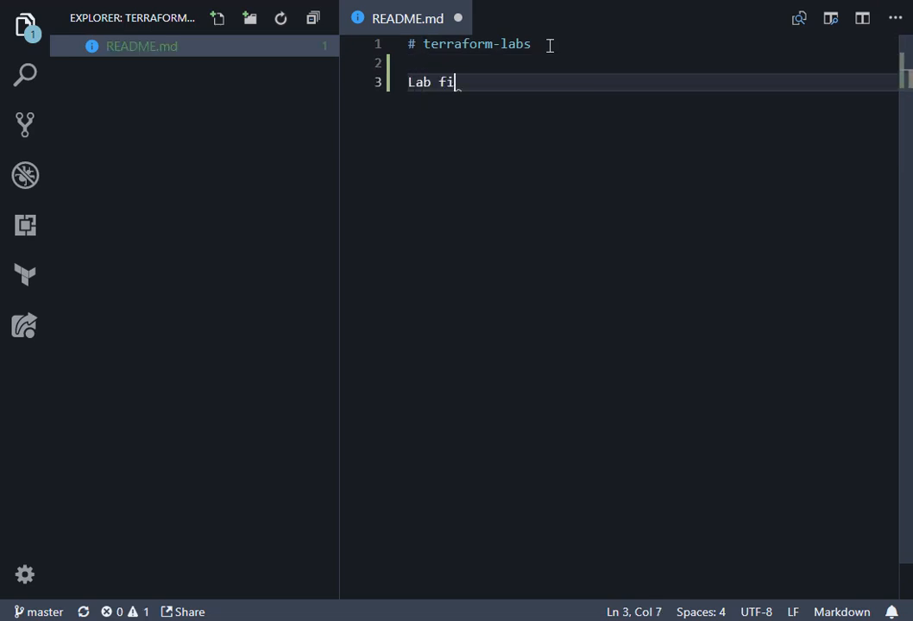
{"action": "type", "text": "les for htt"}
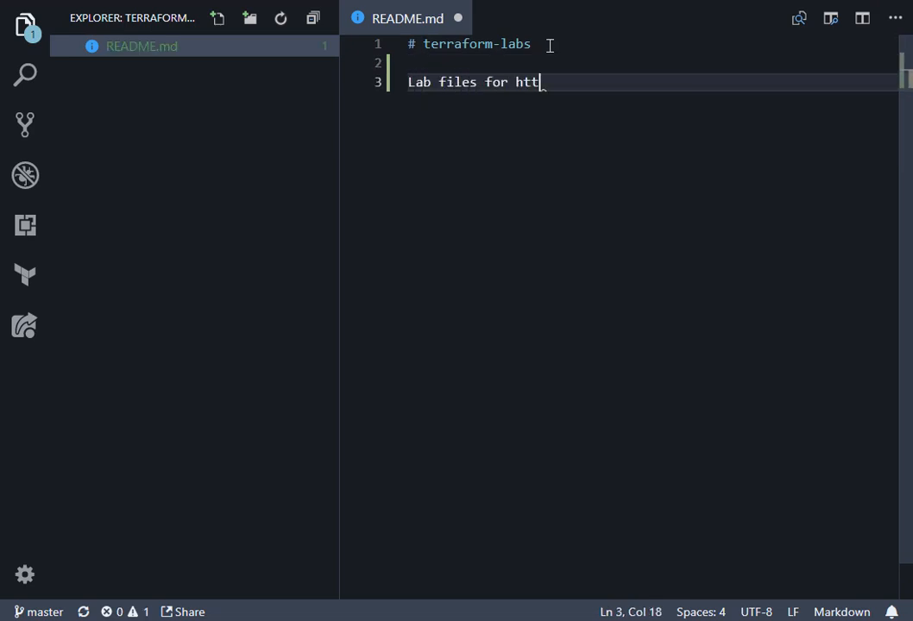
{"action": "type", "text": "ps://"}
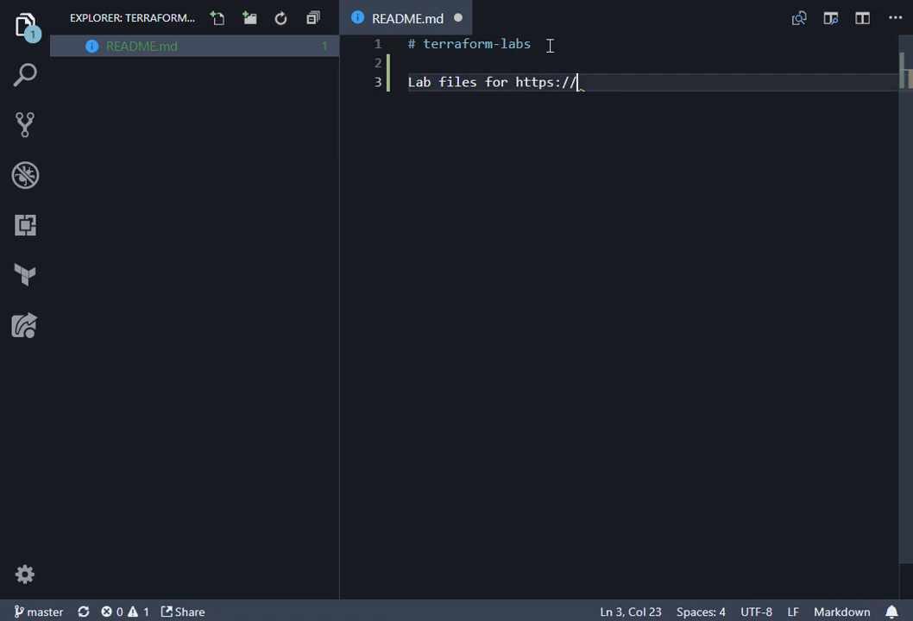
{"action": "type", "text": "aka.ms"}
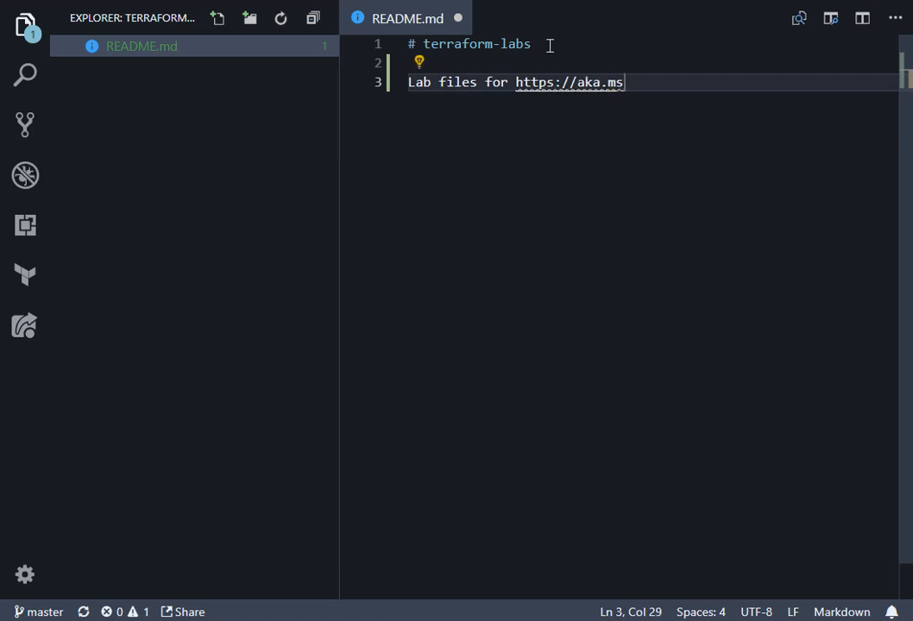
{"action": "type", "text": "/citadel"}
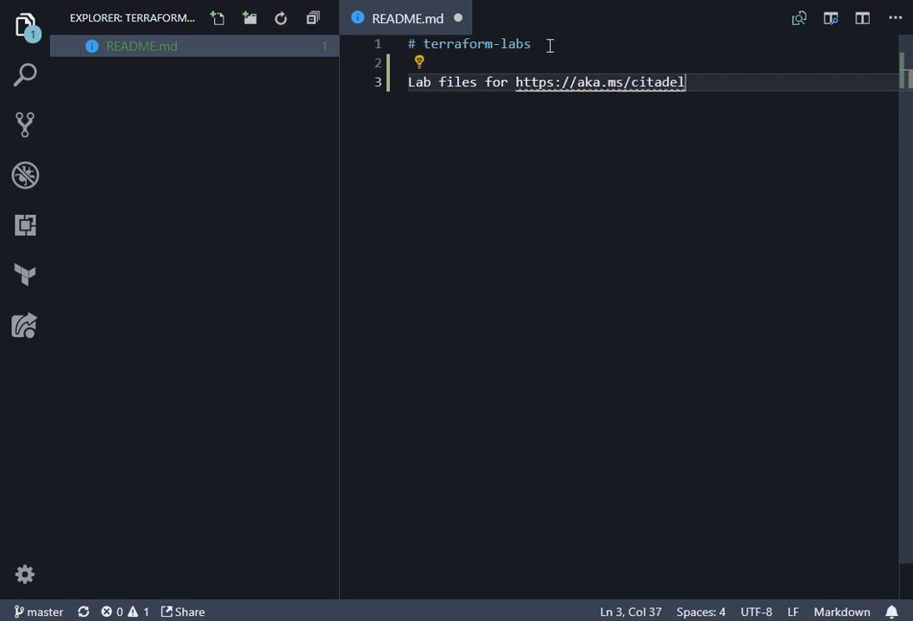
{"action": "type", "text": "/terraform w"}
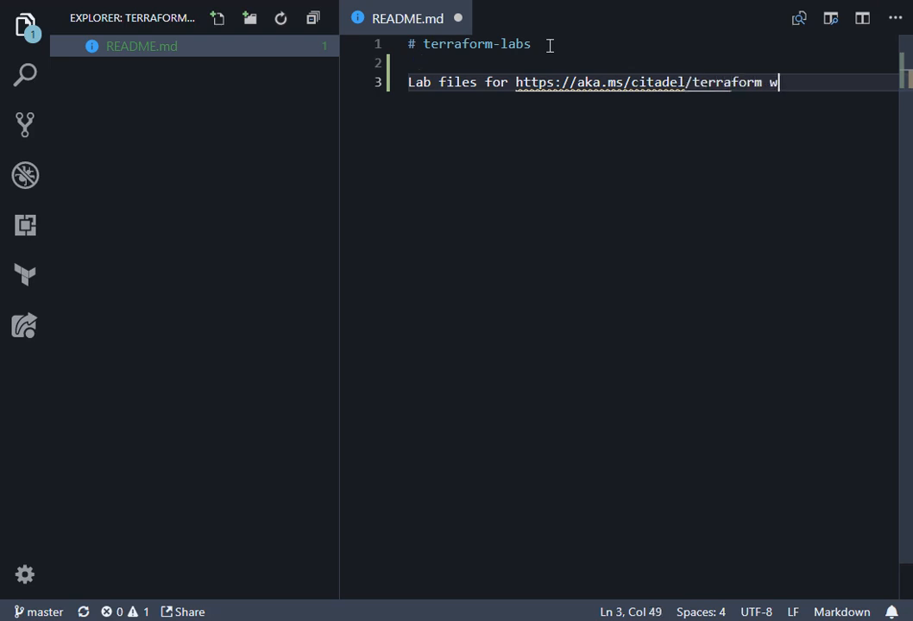
{"action": "type", "text": "orkshop/"}
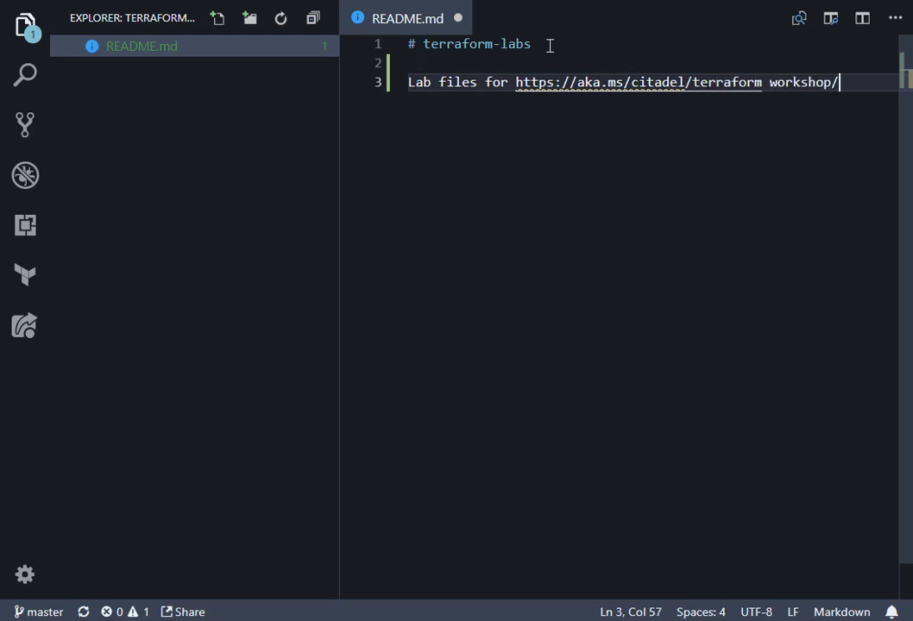
{"action": "type", "text": "."}
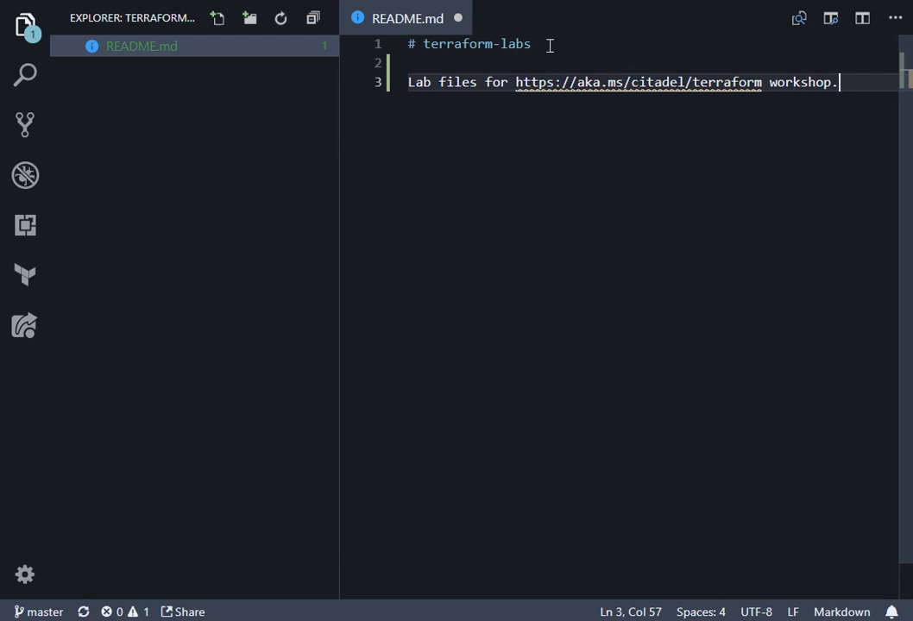
{"action": "mouse_move", "coordinate": [459, 17]}
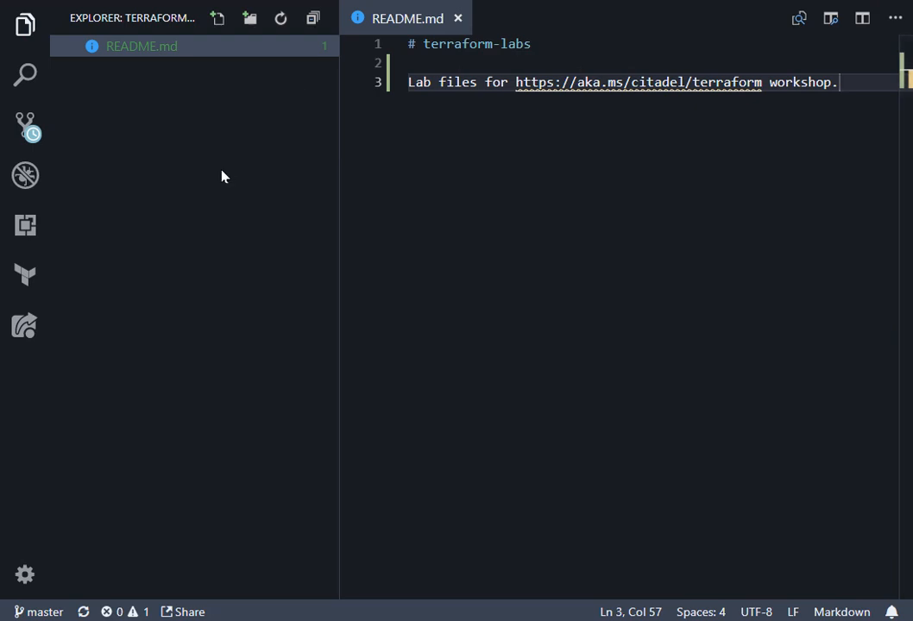
{"action": "mouse_move", "coordinate": [24, 125]}
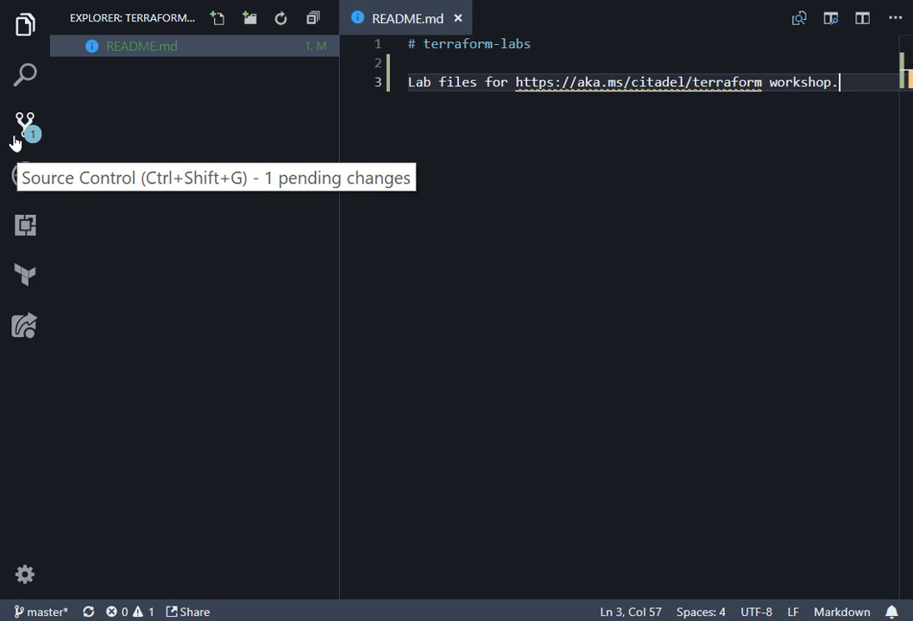
- Show the repository's pending changes in the Source Control view
{"action": "left_click", "coordinate": [24, 124]}
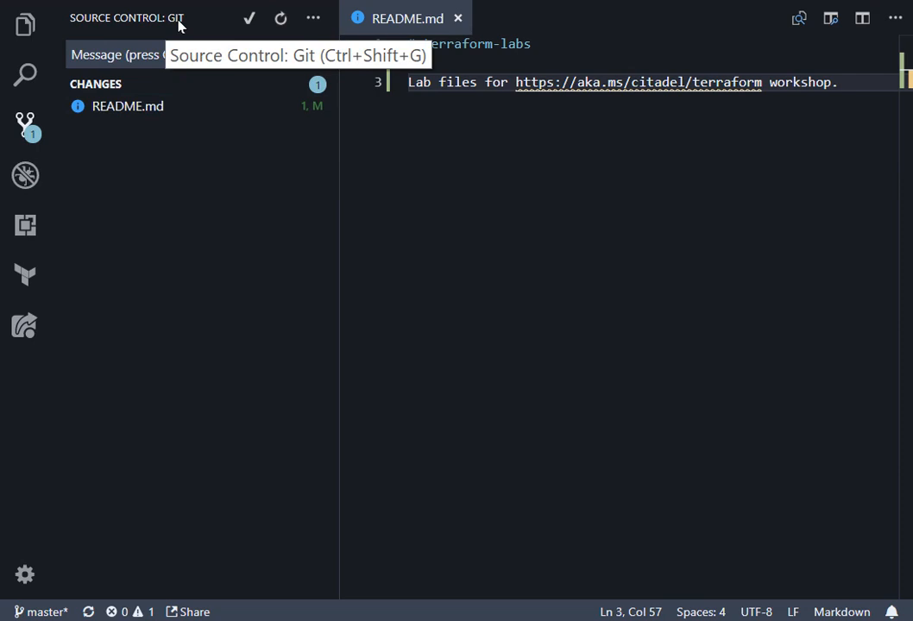
{"action": "mouse_move", "coordinate": [183, 287]}
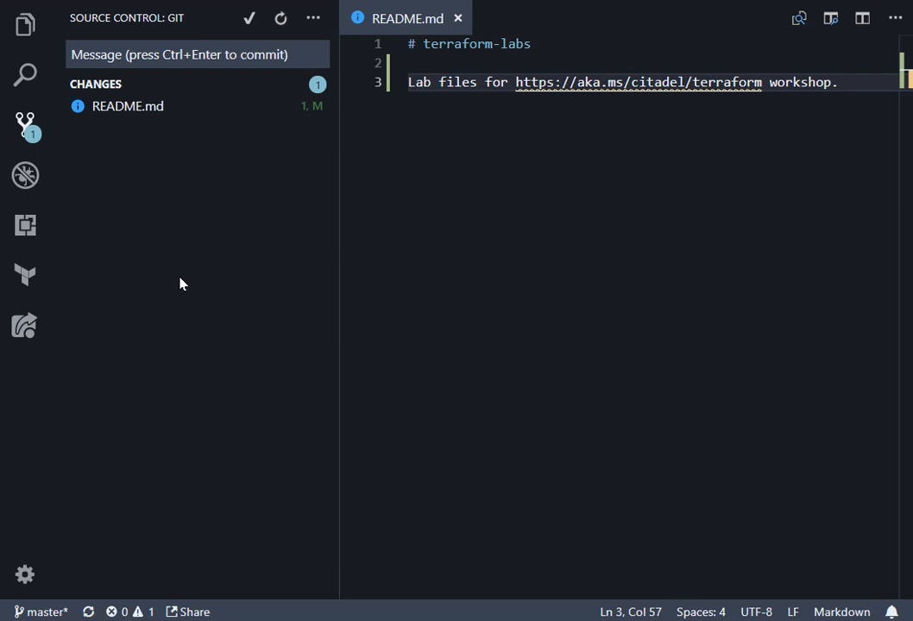
{"action": "mouse_move", "coordinate": [128, 105]}
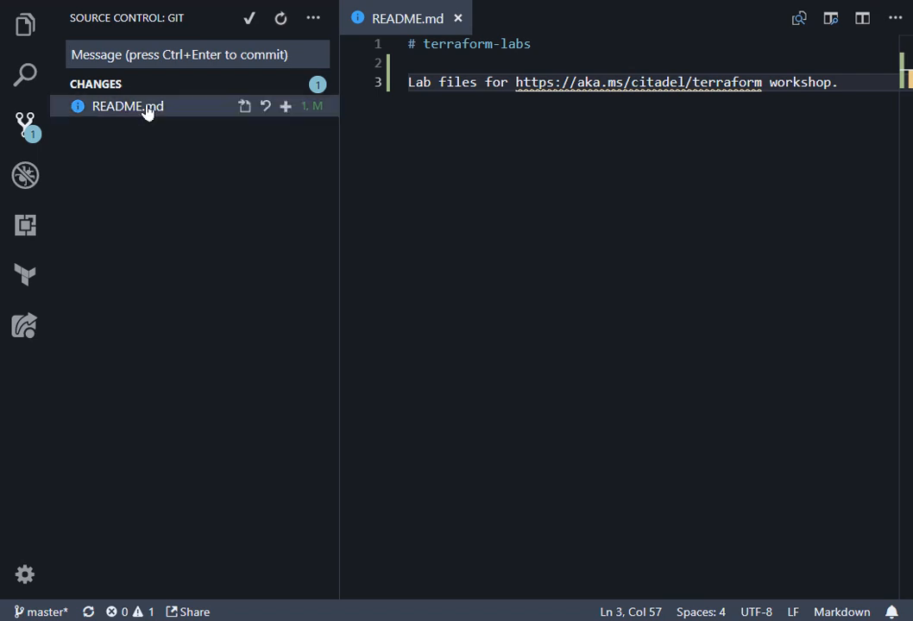
{"action": "mouse_move", "coordinate": [287, 107]}
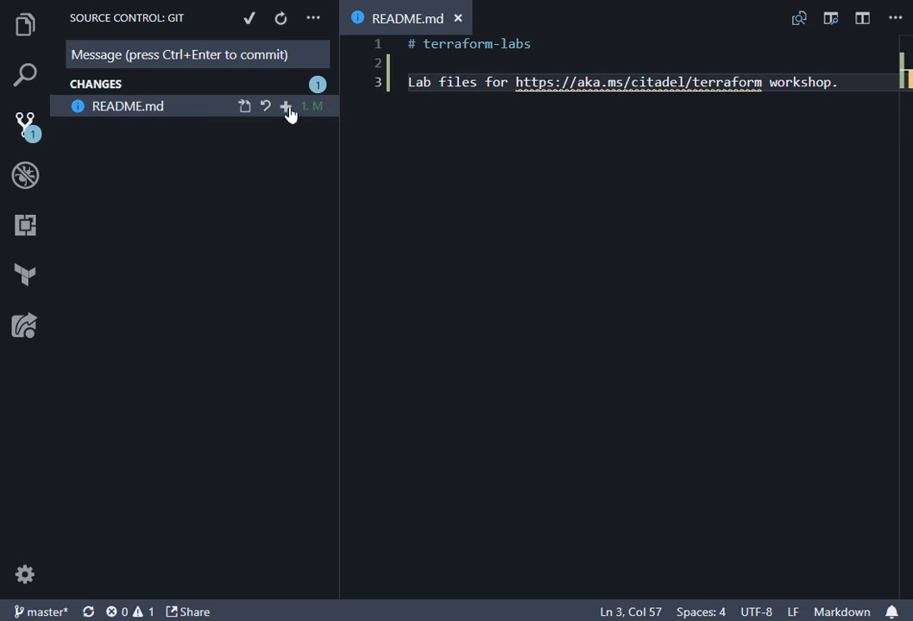
{"action": "mouse_move", "coordinate": [284, 107]}
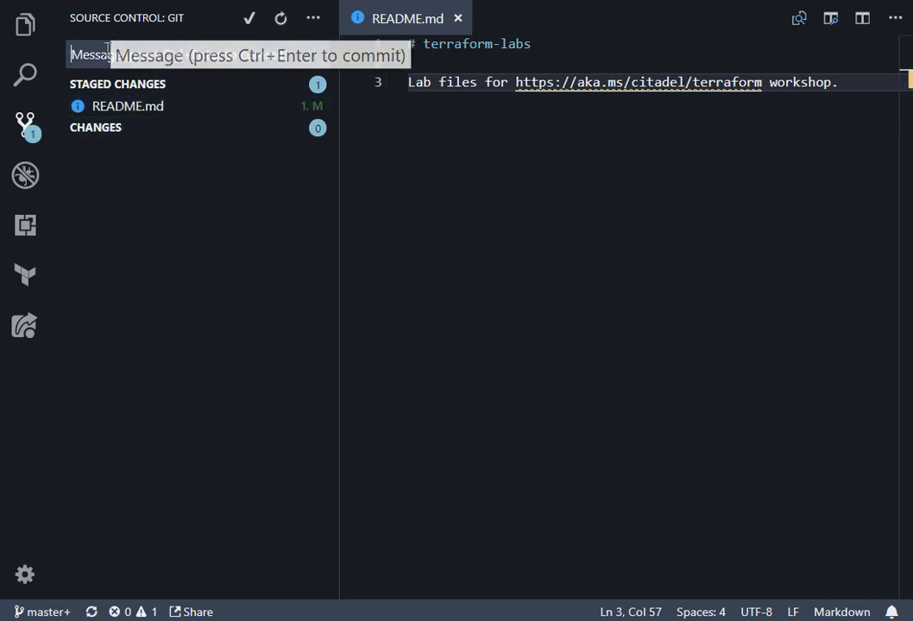
- Commit the staged README change with the message 'Updated readme file'
{"action": "left_click", "coordinate": [199, 53]}
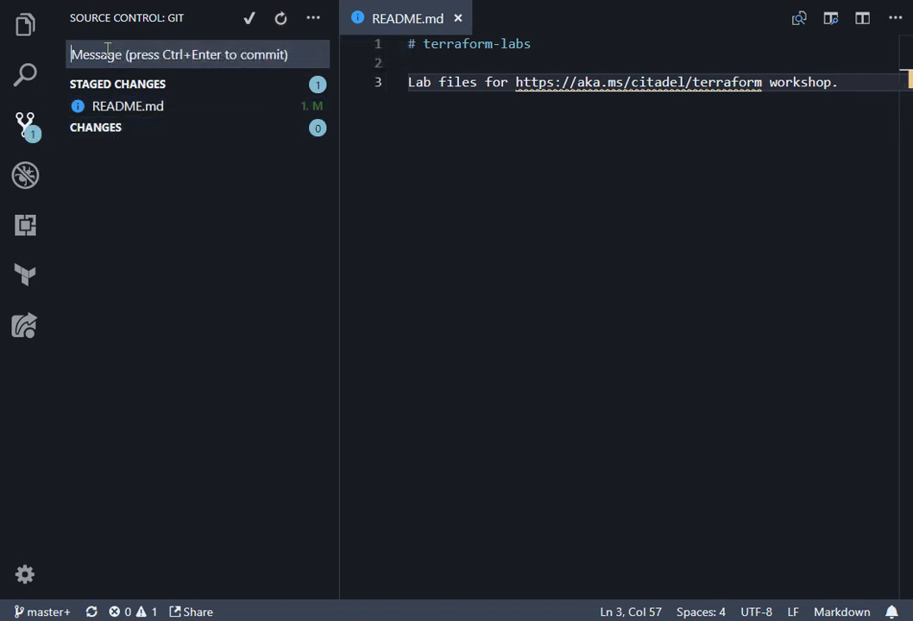
{"action": "type", "text": "Updated readme fil"}
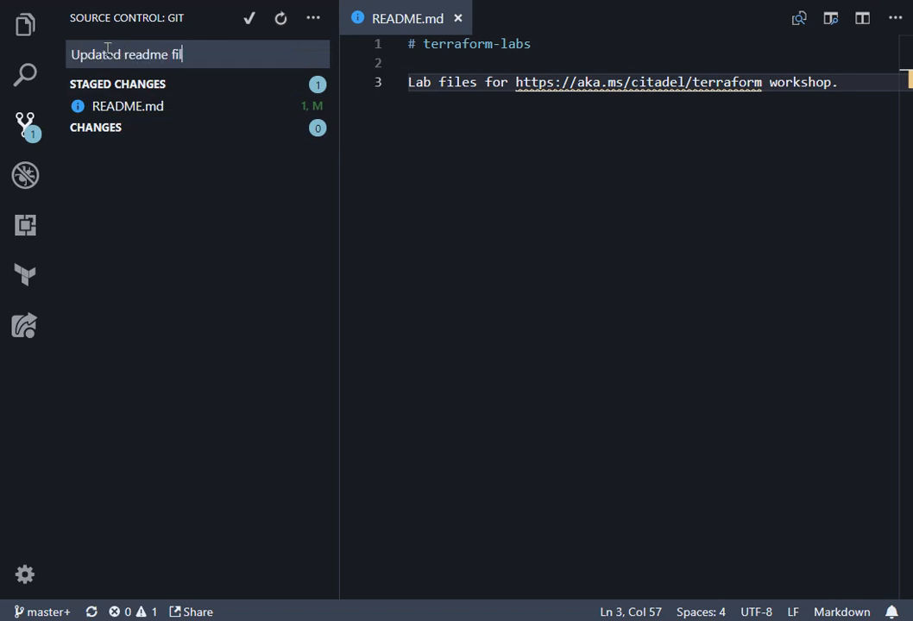
{"action": "mouse_move", "coordinate": [248, 18]}
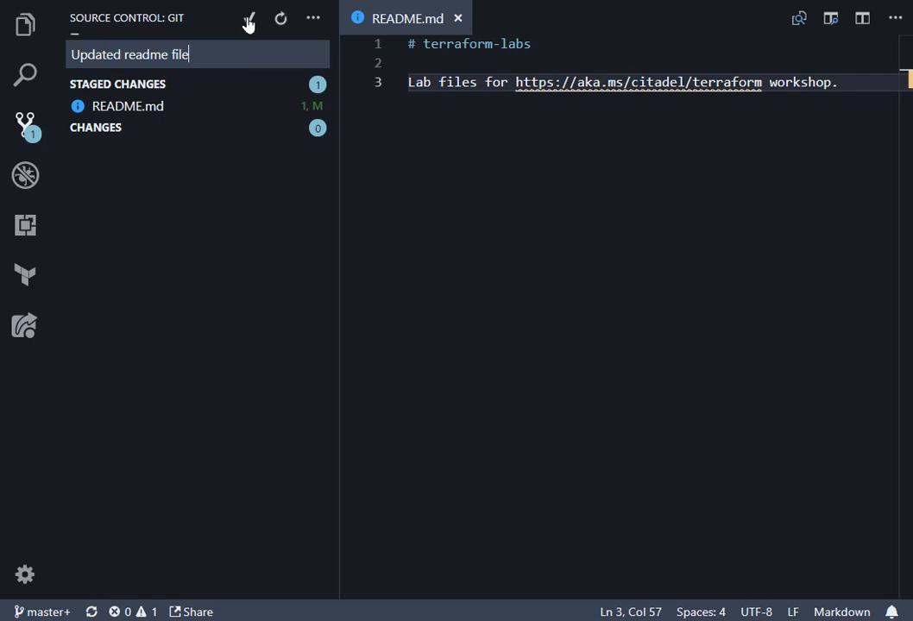
{"action": "left_click", "coordinate": [249, 18]}
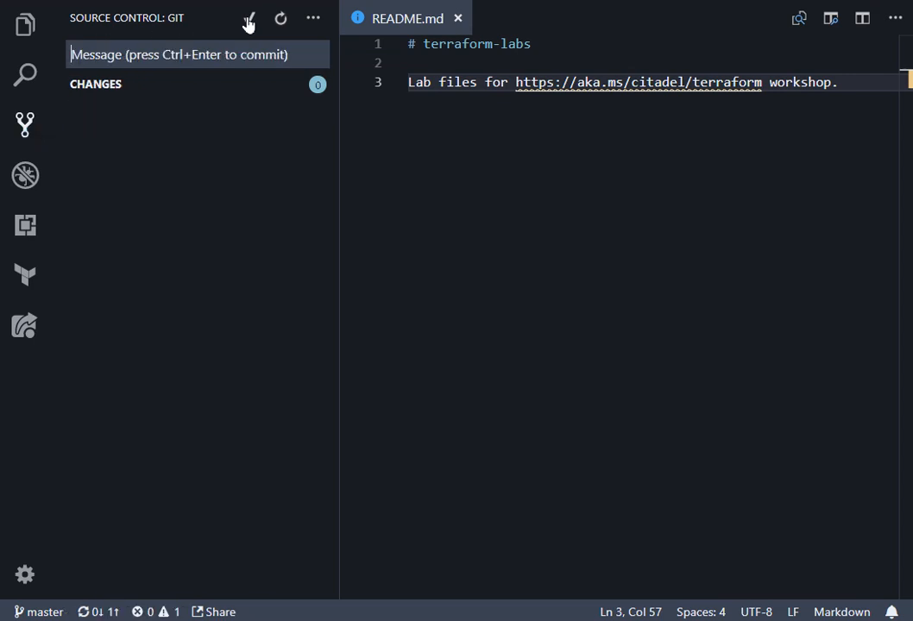
{"action": "mouse_move", "coordinate": [171, 449]}
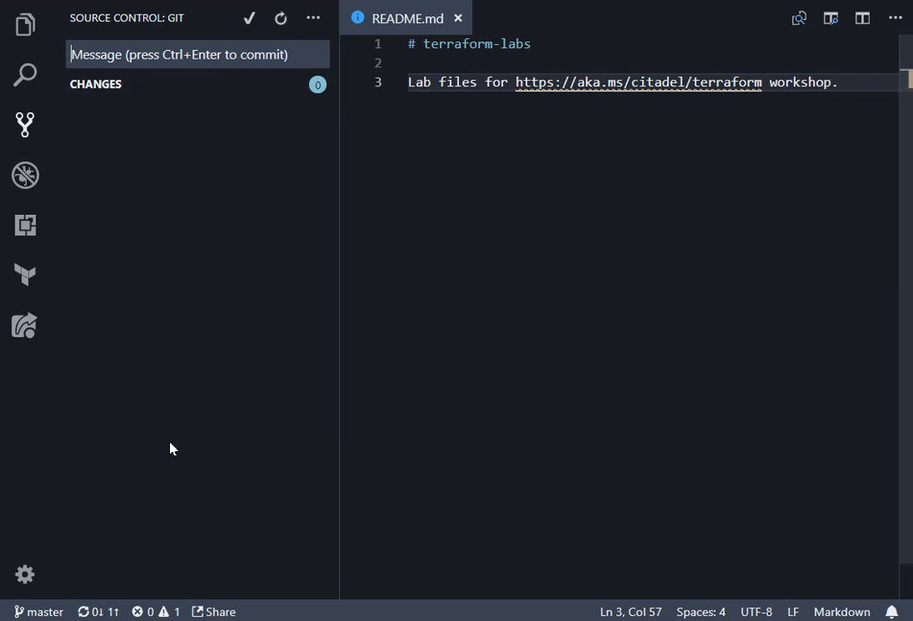
{"action": "mouse_move", "coordinate": [252, 500]}
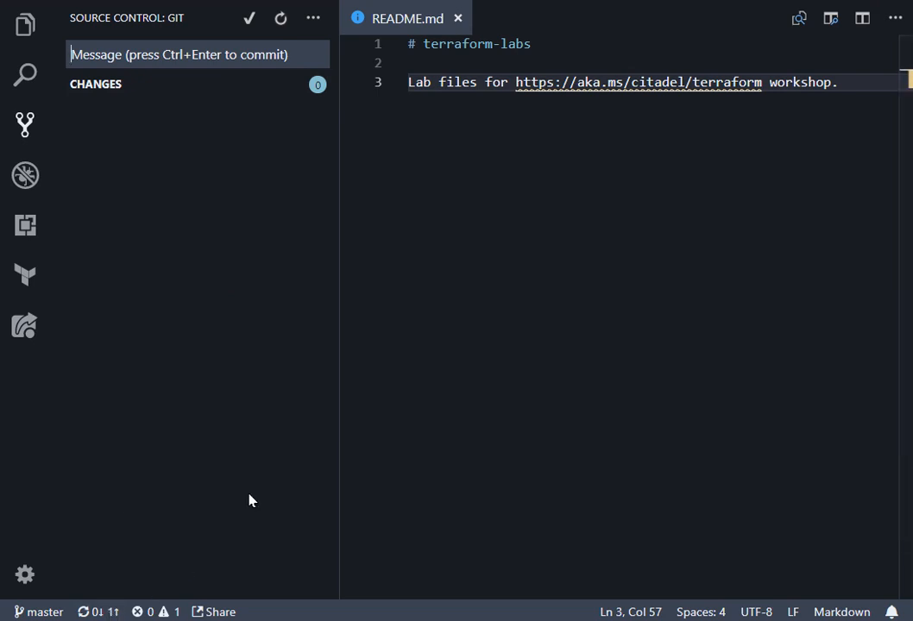
{"action": "mouse_move", "coordinate": [148, 579]}
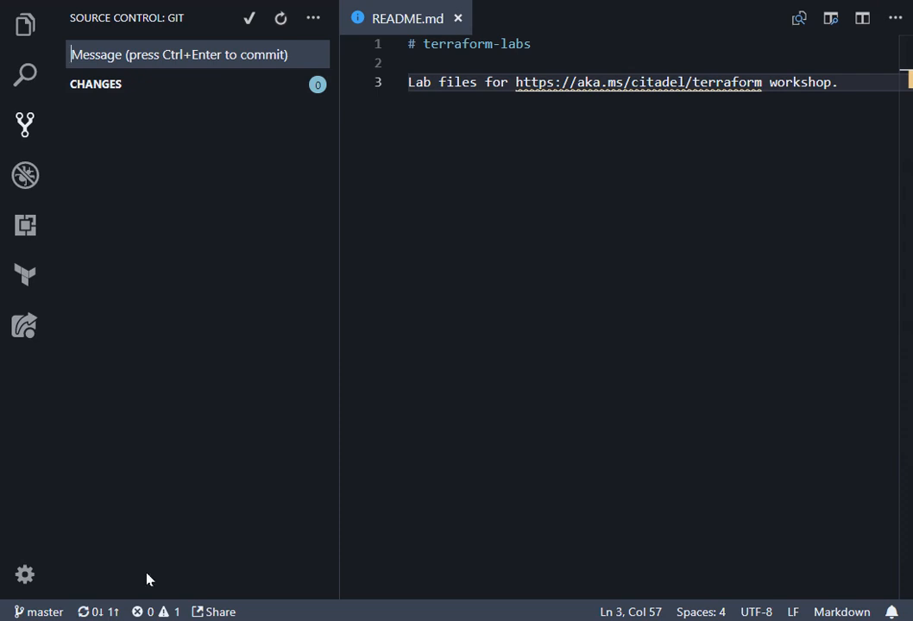
{"action": "mouse_move", "coordinate": [86, 611]}
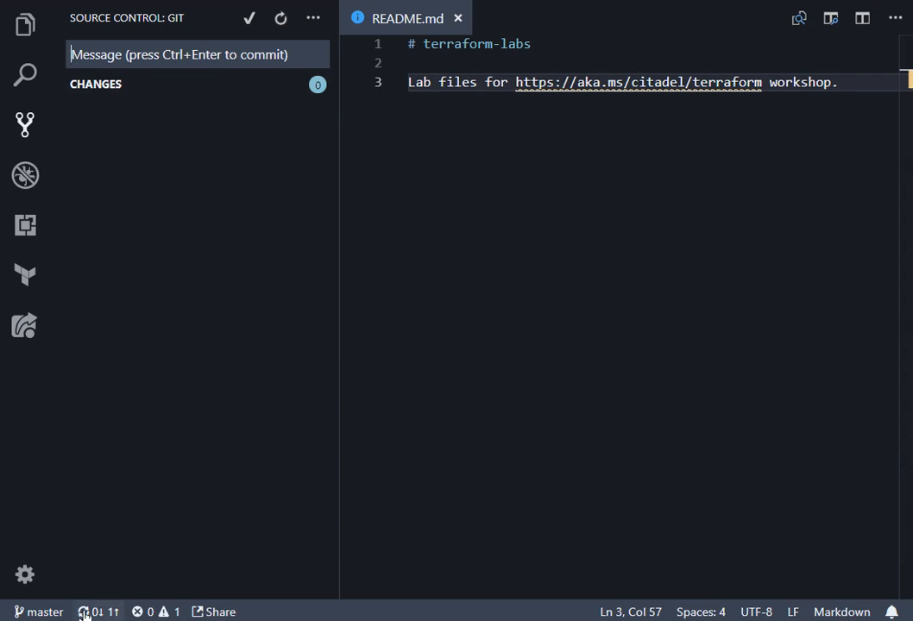
{"action": "mouse_move", "coordinate": [312, 18]}
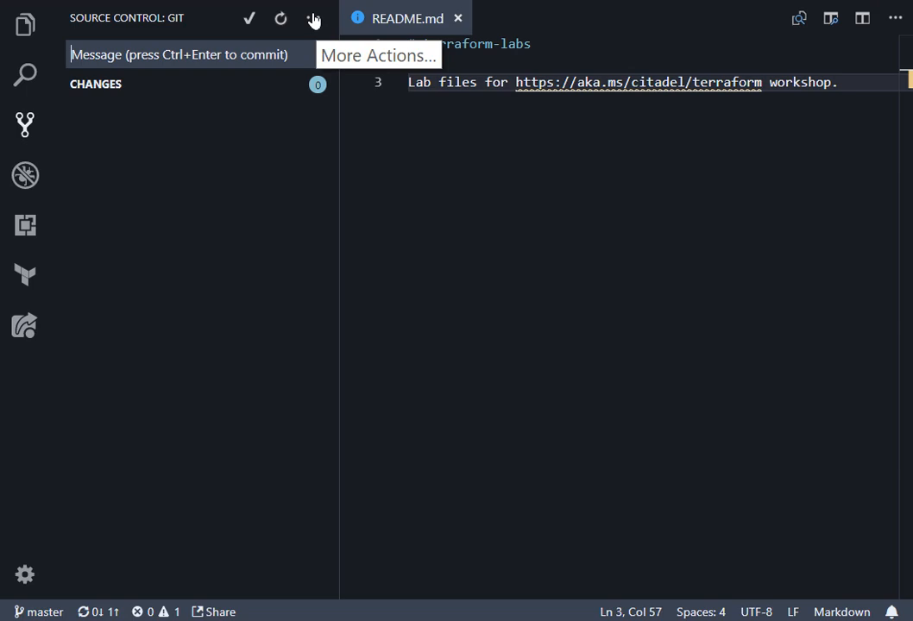
- Push the new commit to the remote GitHub repository via More Actions
{"action": "left_click", "coordinate": [312, 17]}
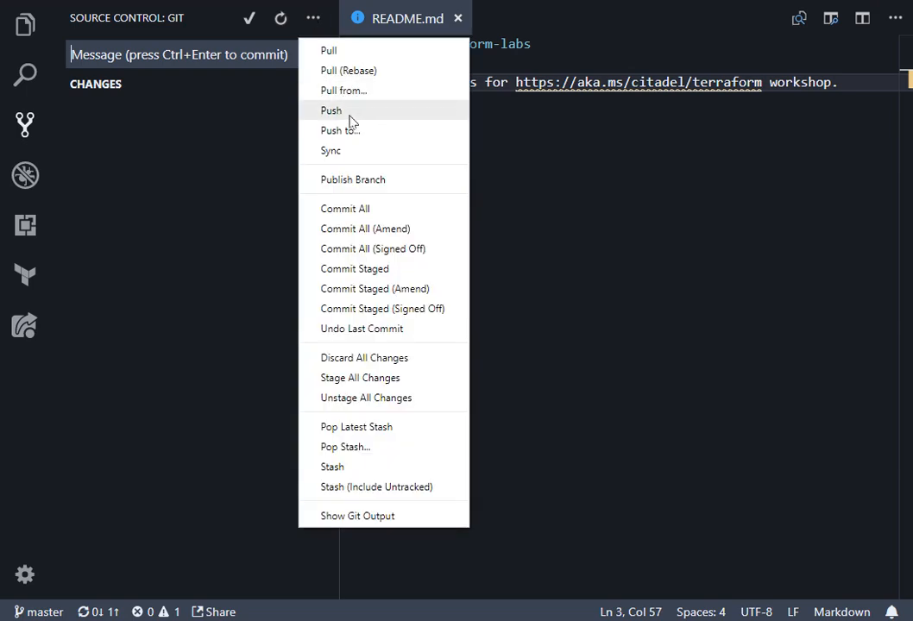
{"action": "left_click", "coordinate": [332, 111]}
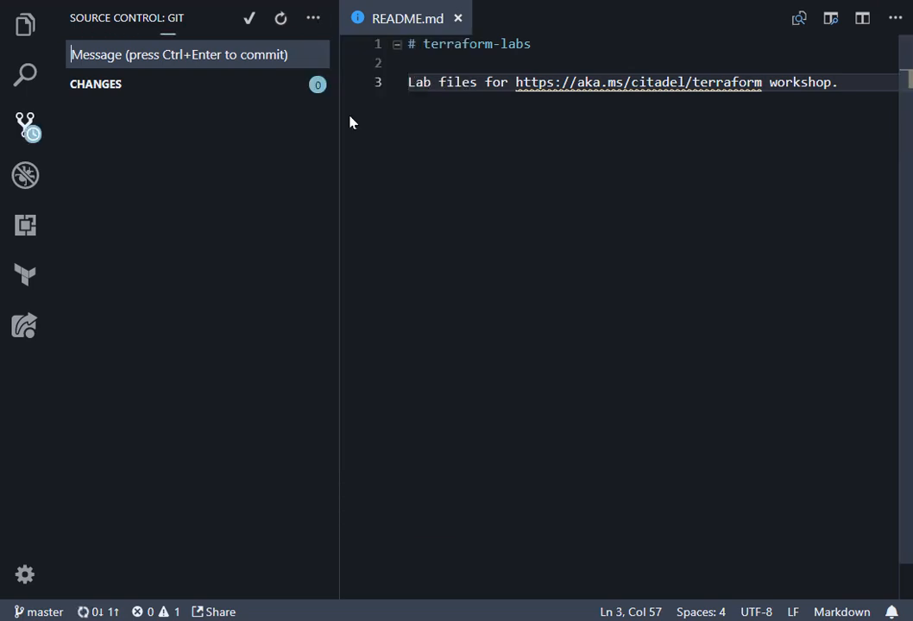